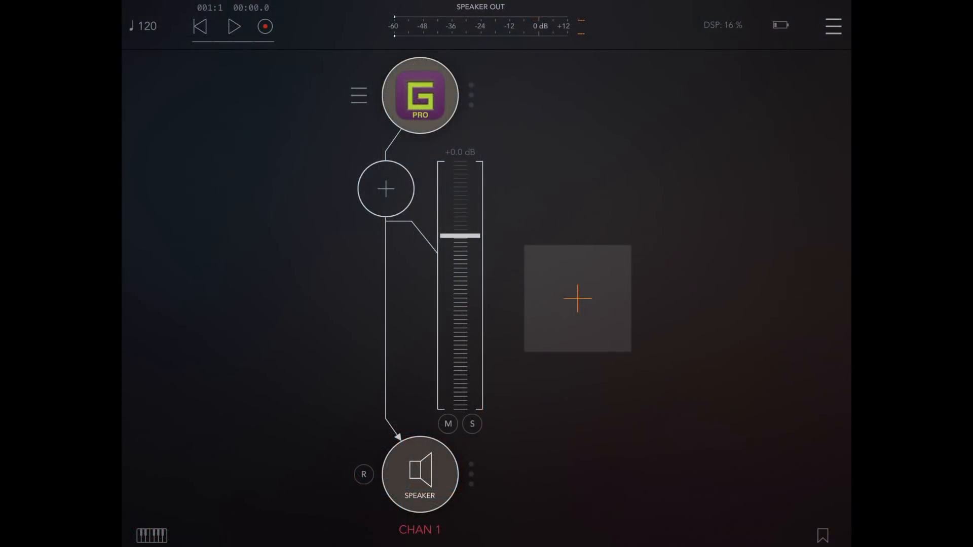
Step: Open GeoShred Pro from AUM's channel 1 and play a few notes on its surface
left_click(421, 97)
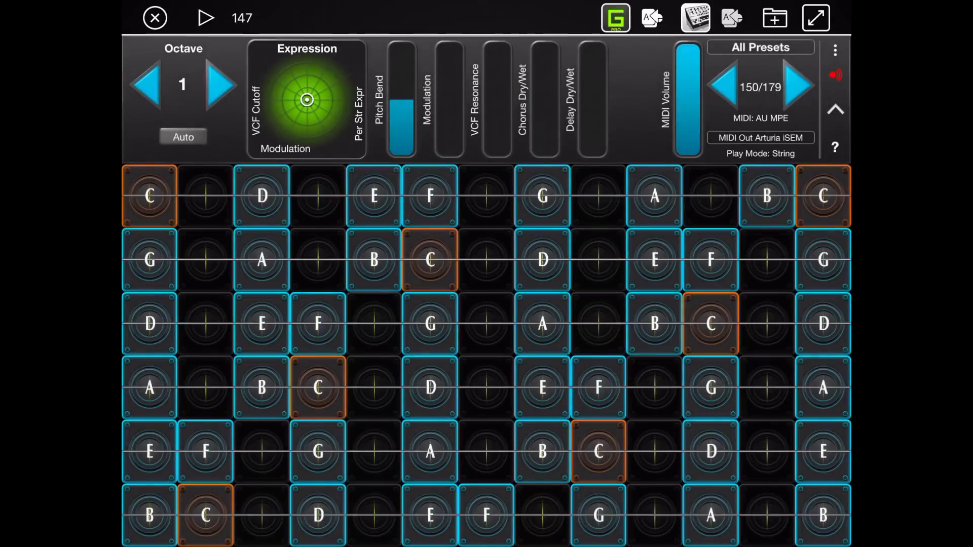
left_click(430, 389)
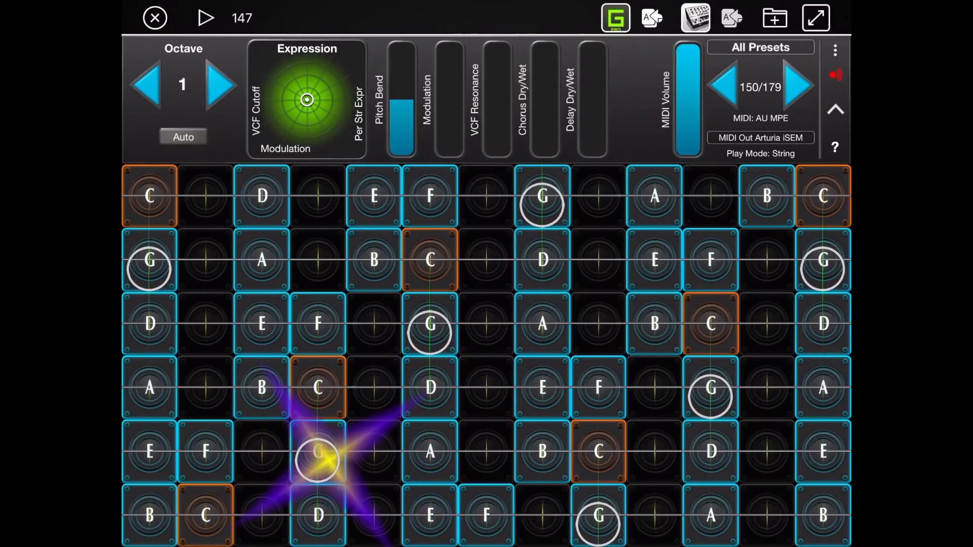
left_click(654, 266)
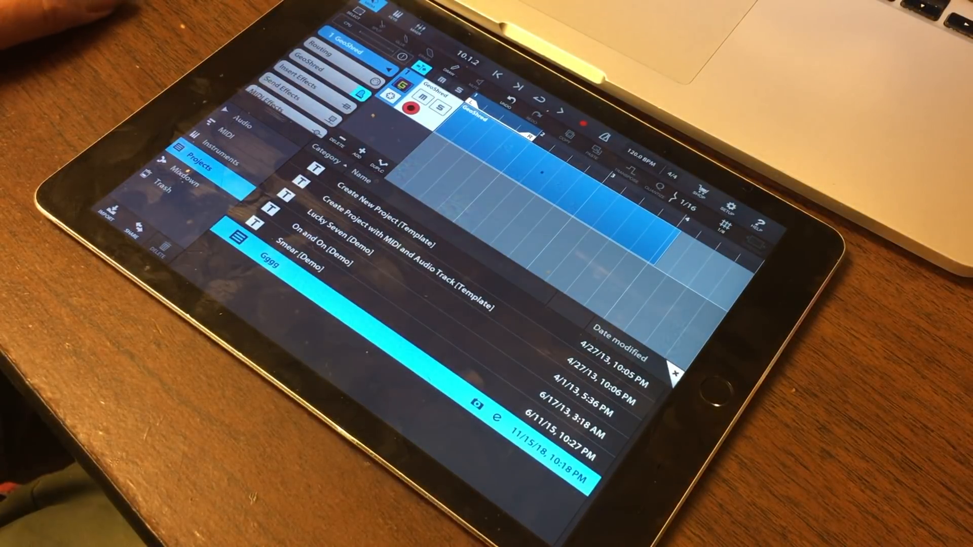
Step: Create a new Cubasis project named T and confirm its name
left_click(358, 199)
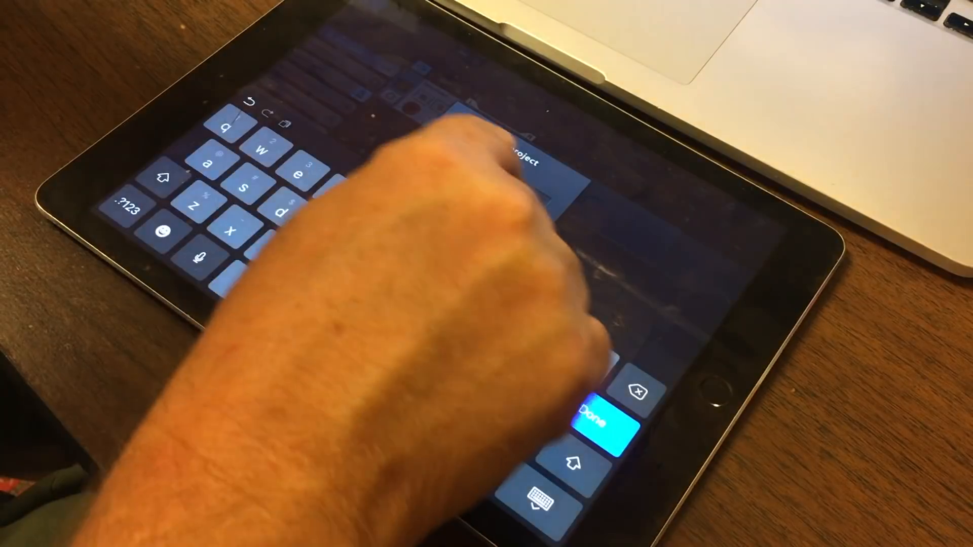
left_click(600, 424)
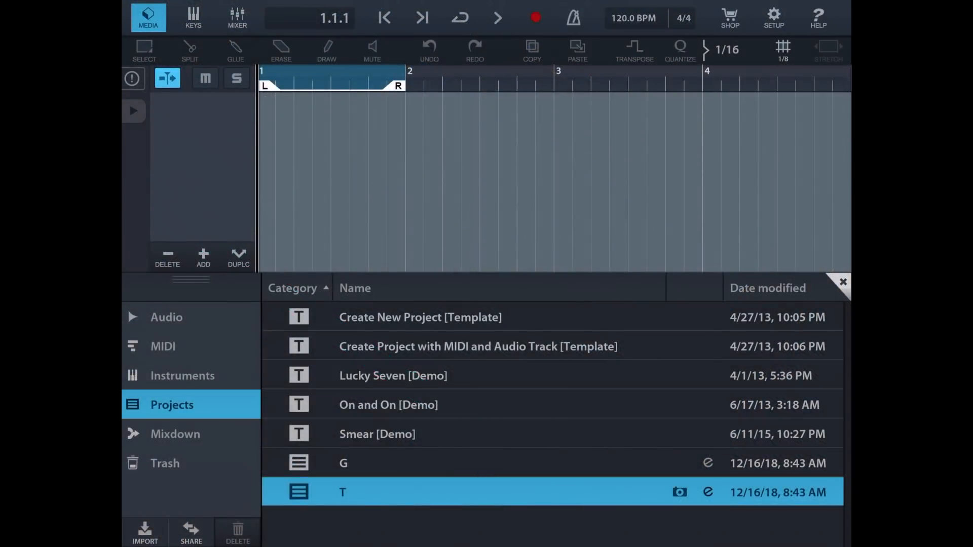
Step: Add an instrument track to project T and choose GeoShred from the Audio Unit instruments
left_click(203, 257)
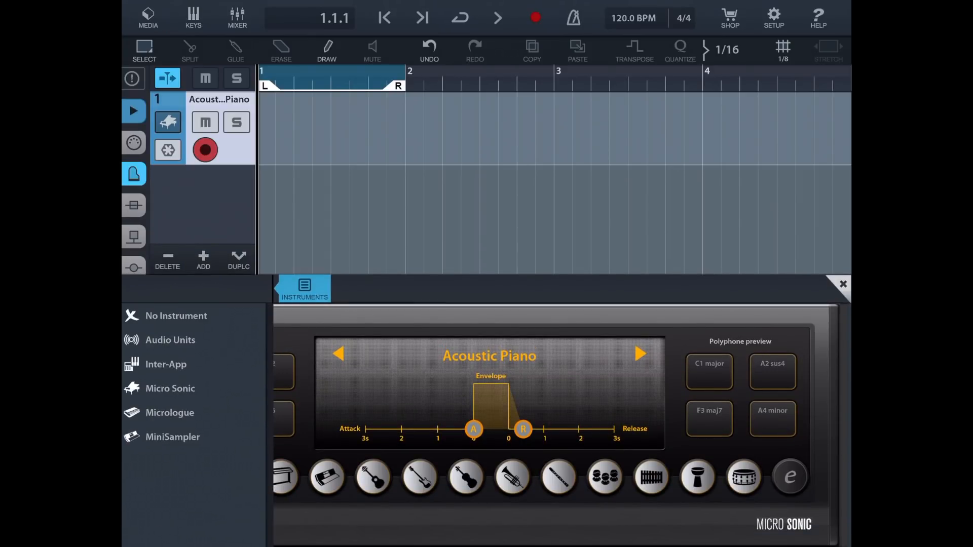
left_click(170, 340)
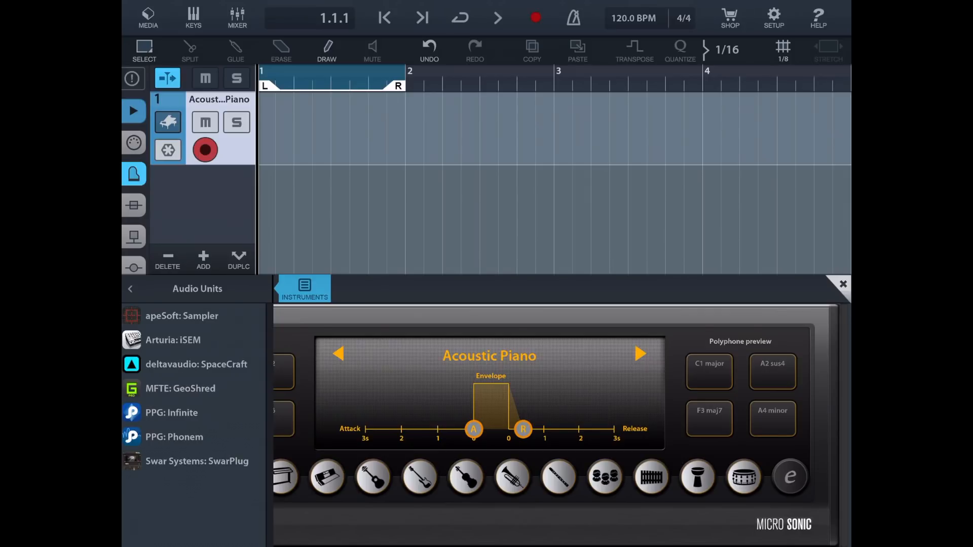
left_click(180, 388)
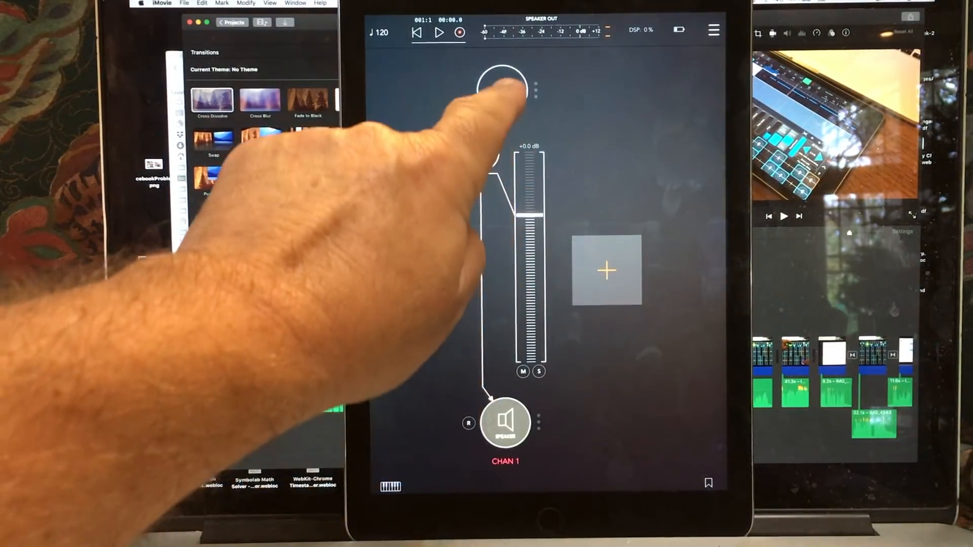
left_click(502, 91)
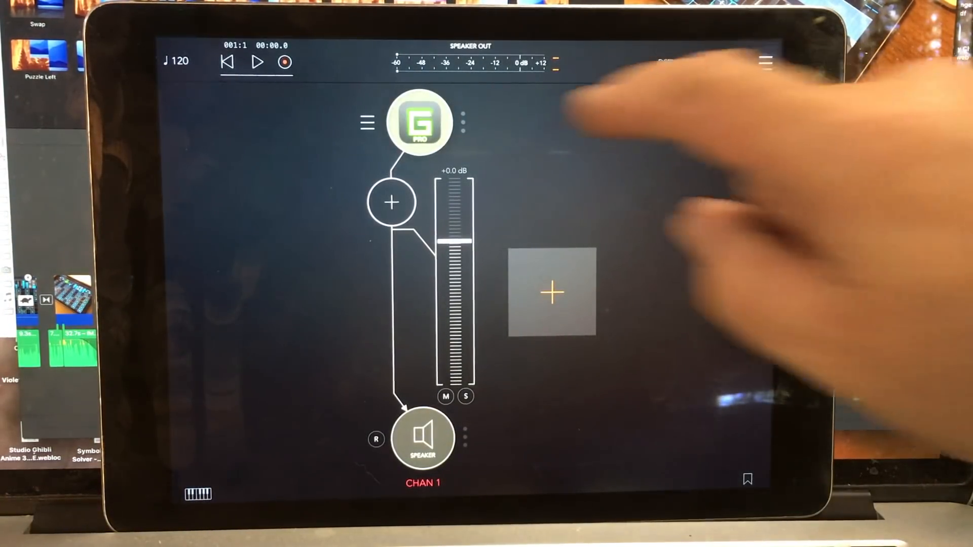
Step: Open the GeoShred Pro plug-in window from the AUM channel strip
left_click(419, 121)
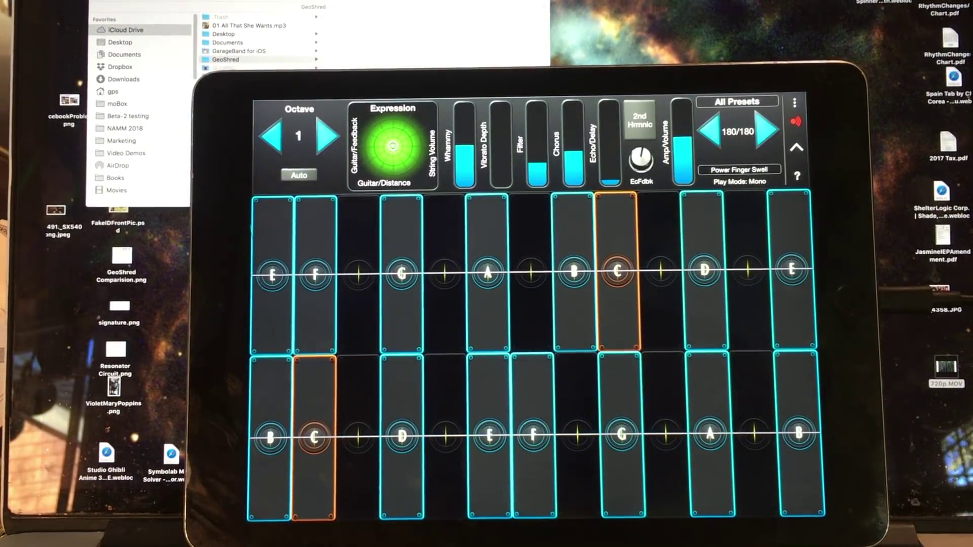
Step: Start exporting the Power Finger Swell preset, bringing up the save location picker
left_click(792, 101)
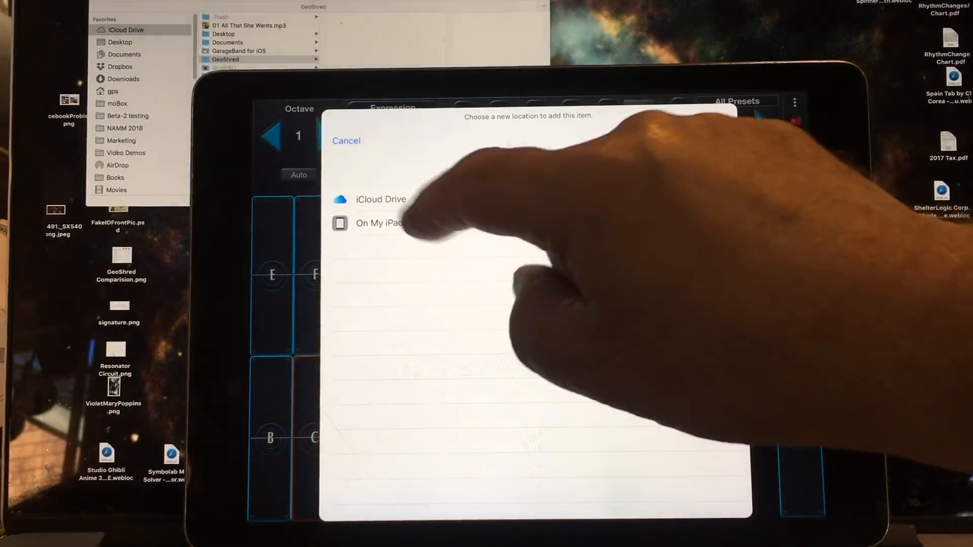
Step: Save Power Finger Swell.xml into the GeoShred folder on iCloud Drive
left_click(380, 199)
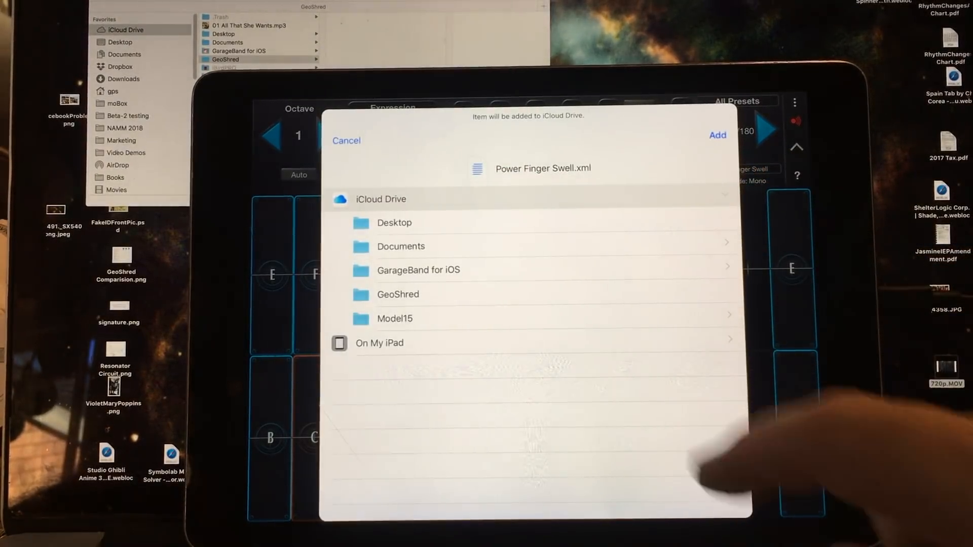
left_click(397, 293)
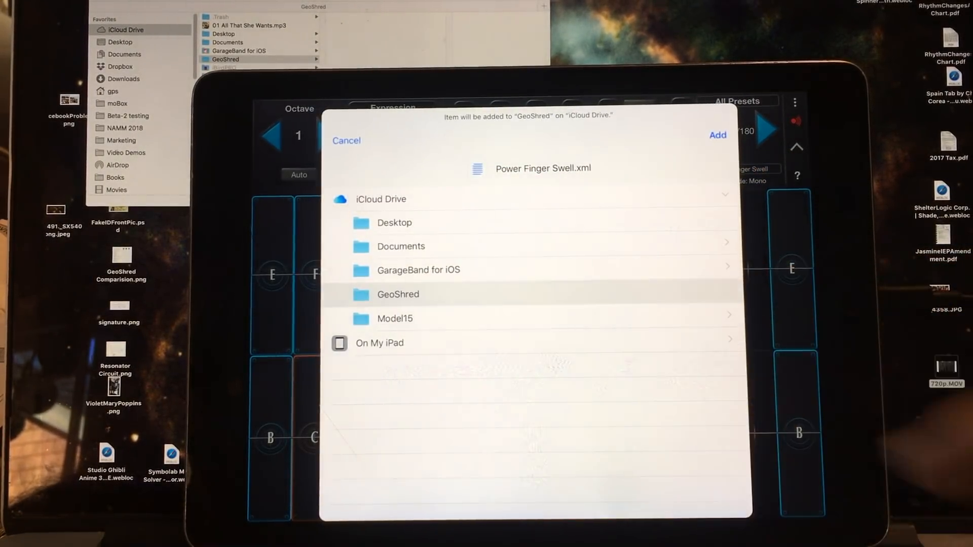
left_click(718, 134)
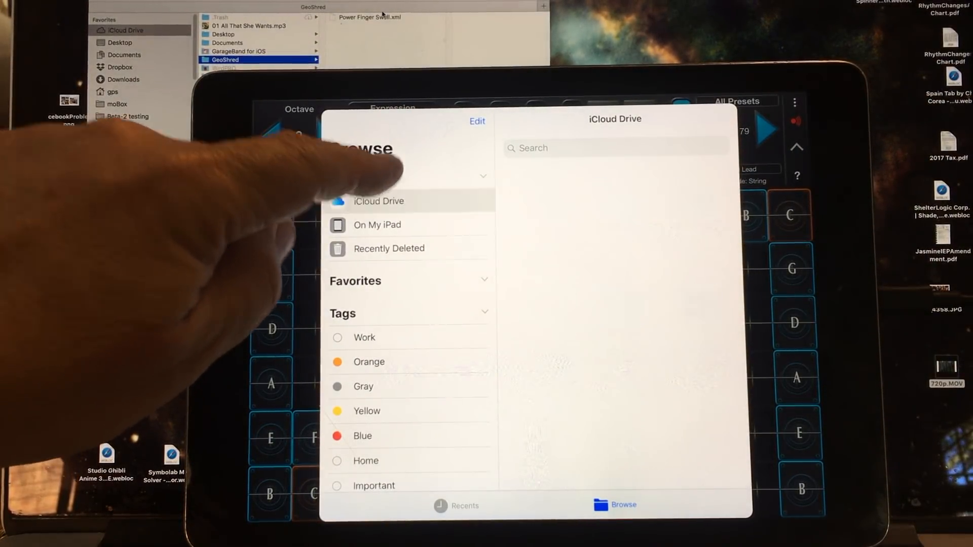
Step: Import the Power Finger Swell preset from the GeoShred folder on iCloud Drive
left_click(379, 201)
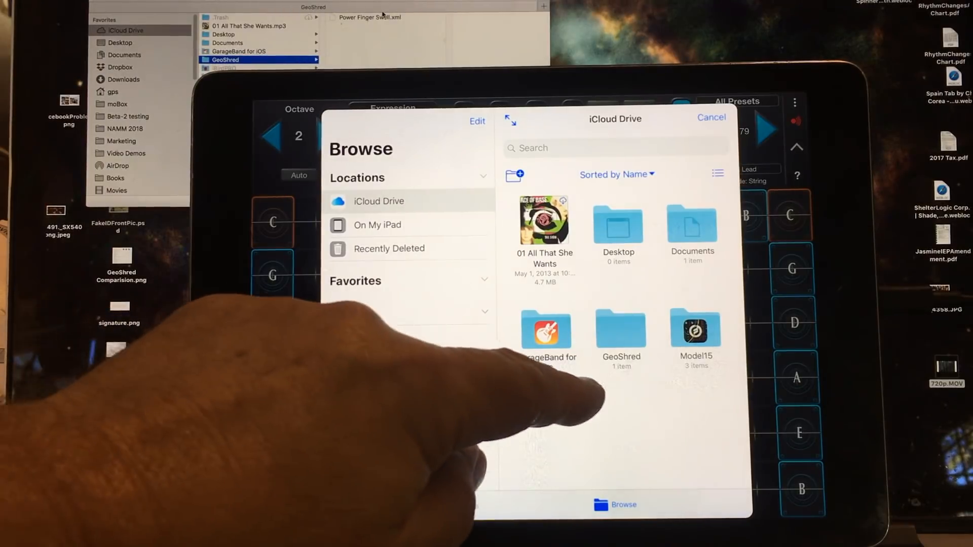
left_click(620, 328)
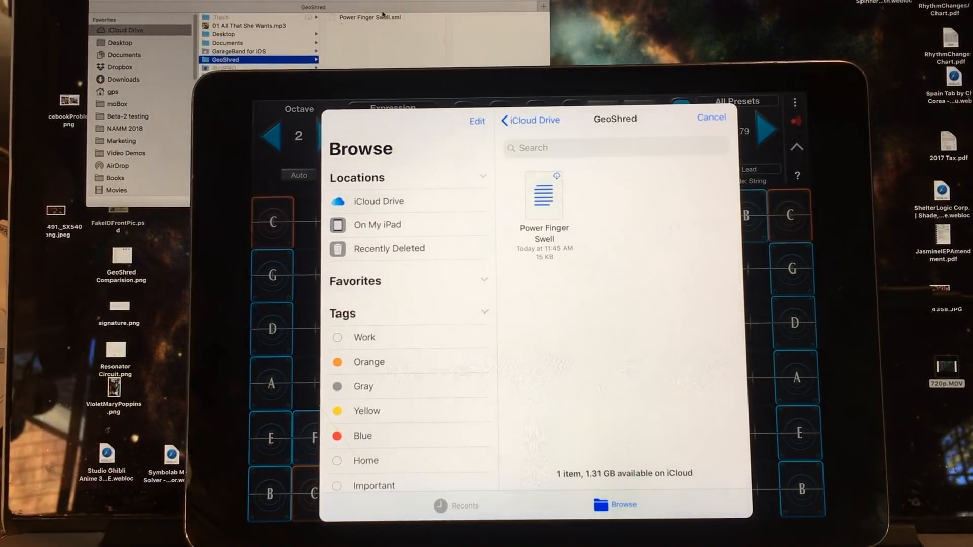
left_click(543, 195)
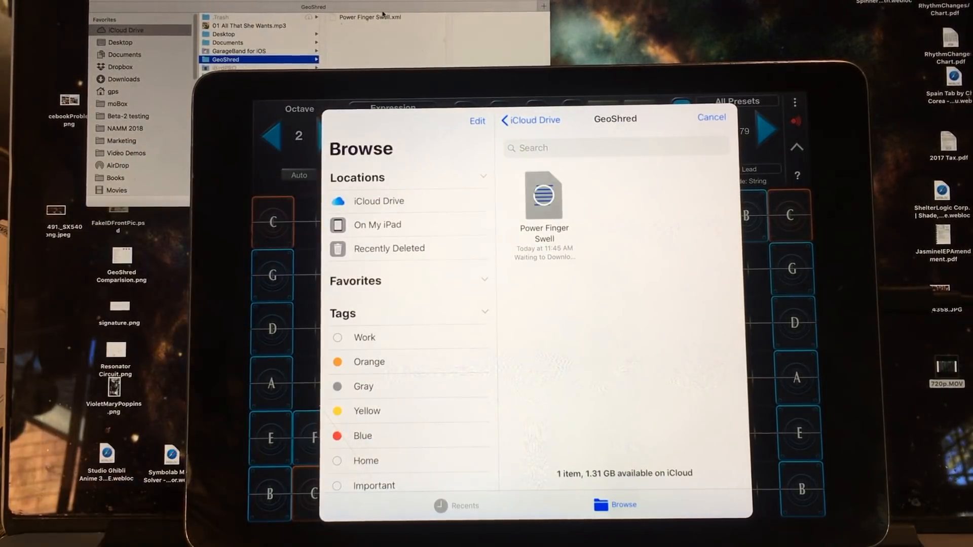
left_click(711, 118)
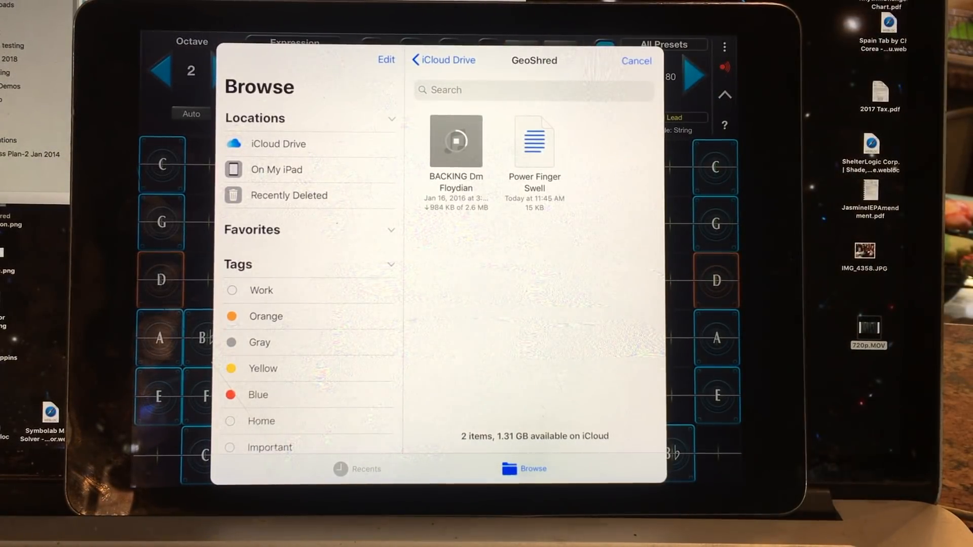
Step: Import the BACKING Dm Floydian audio file and open Set Backing Track
left_click(637, 61)
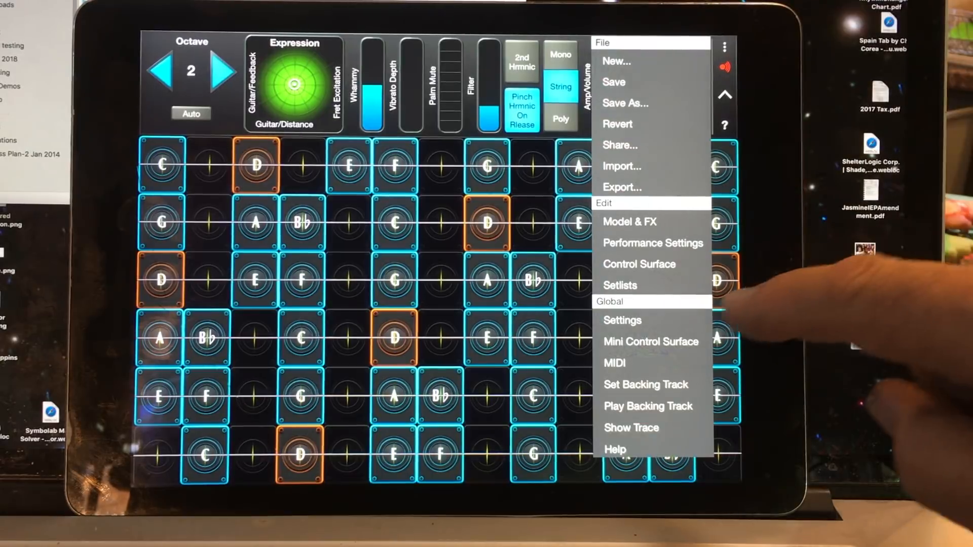
left_click(646, 384)
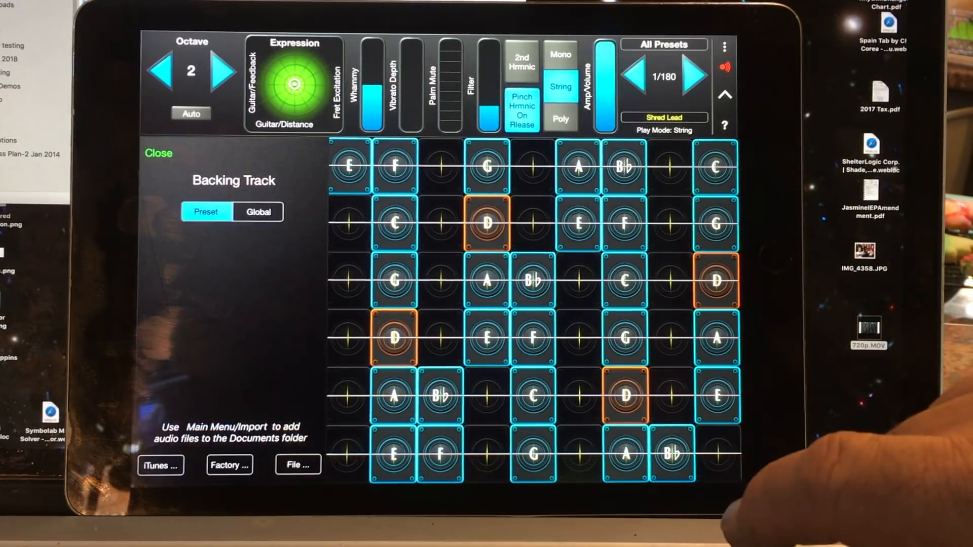